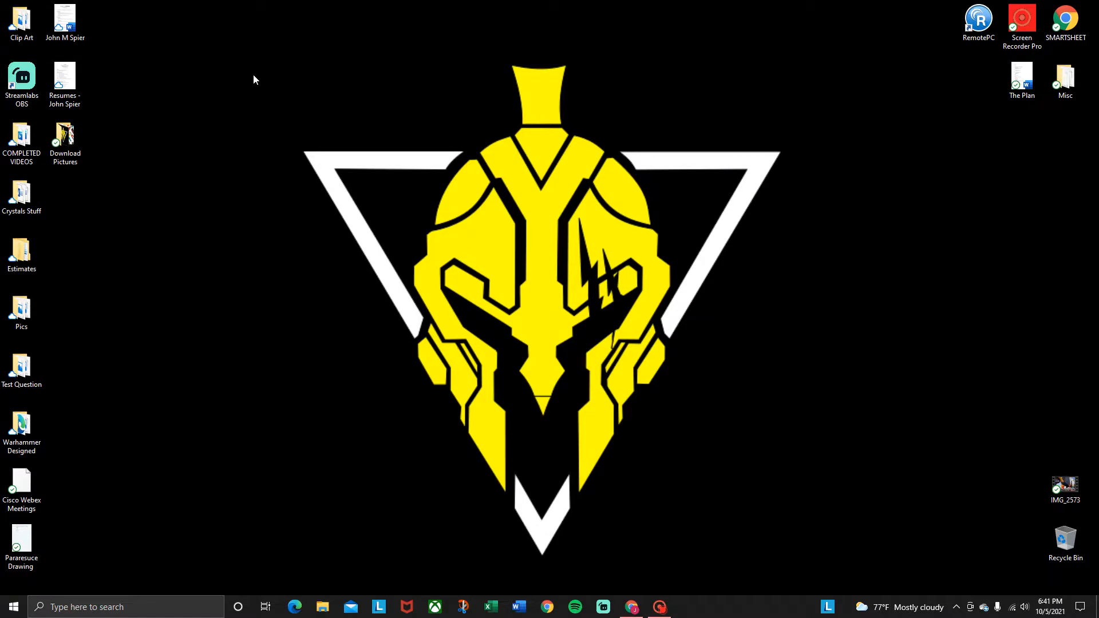
mouse_move(247, 85)
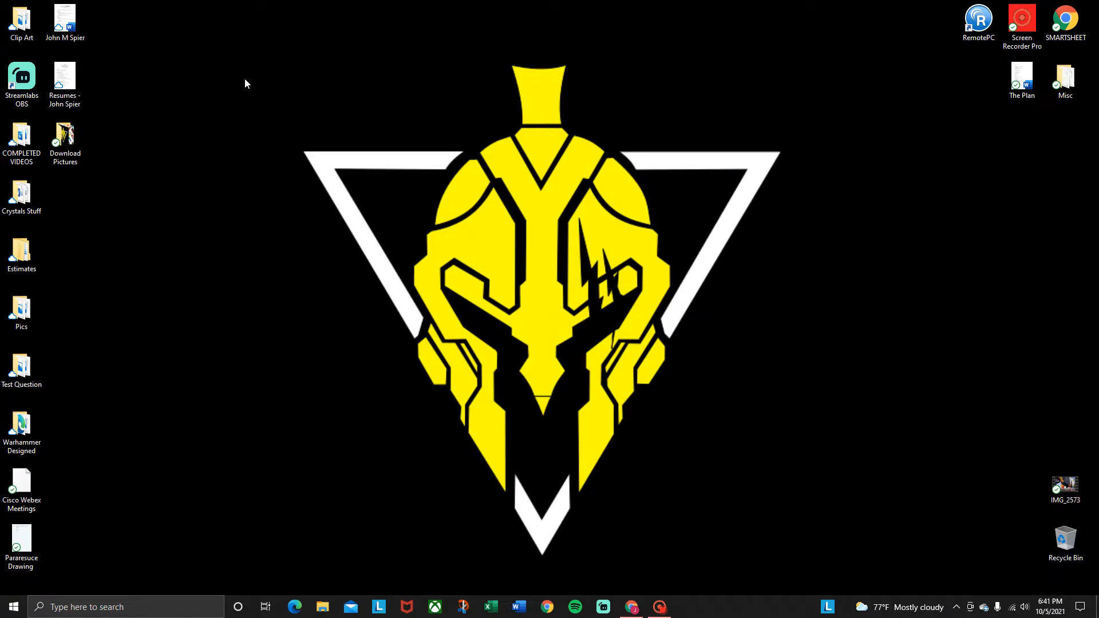
mouse_move(241, 84)
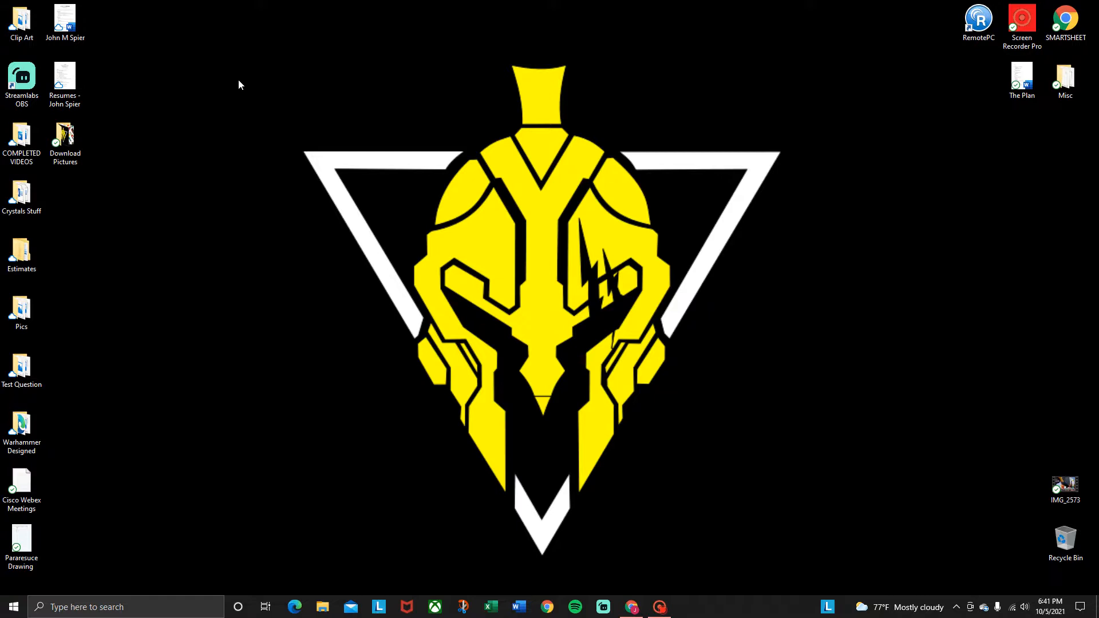
mouse_move(354, 277)
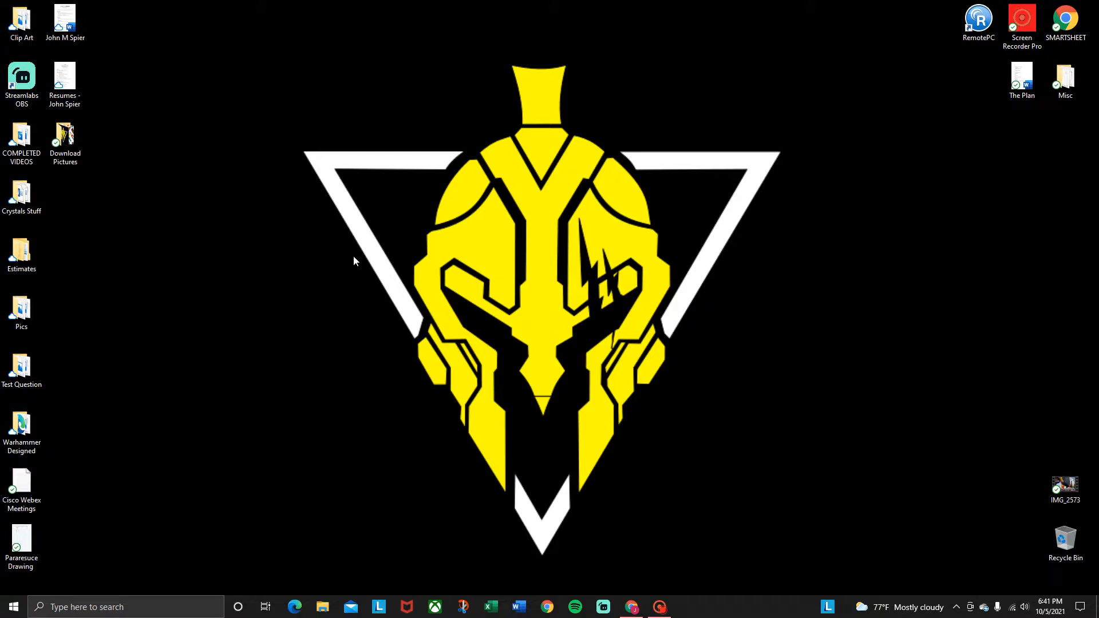
mouse_move(358, 250)
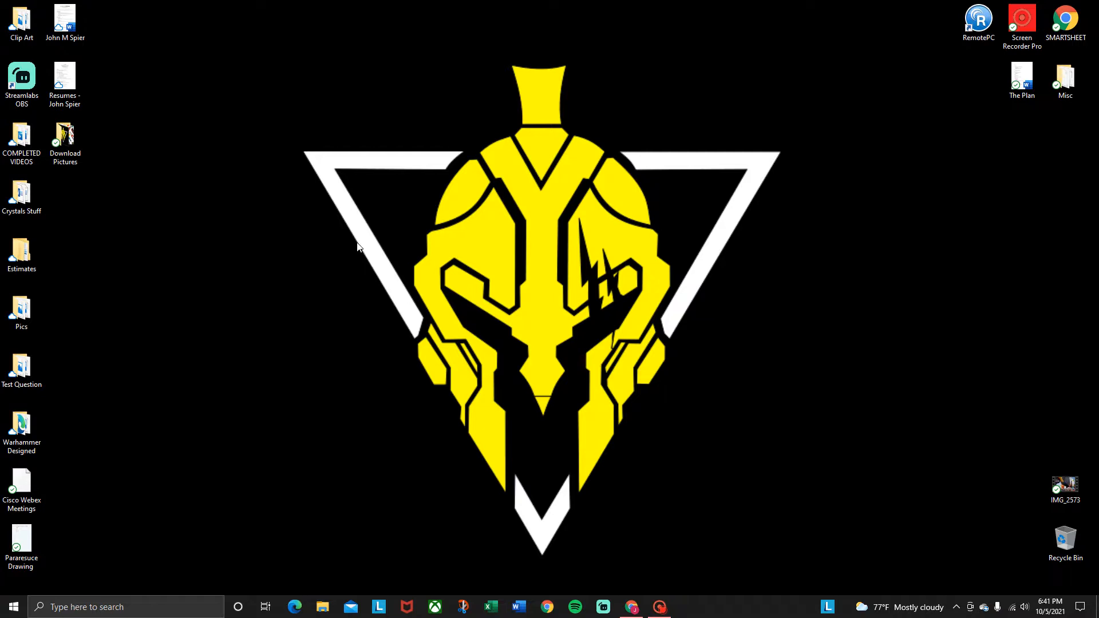
mouse_move(362, 245)
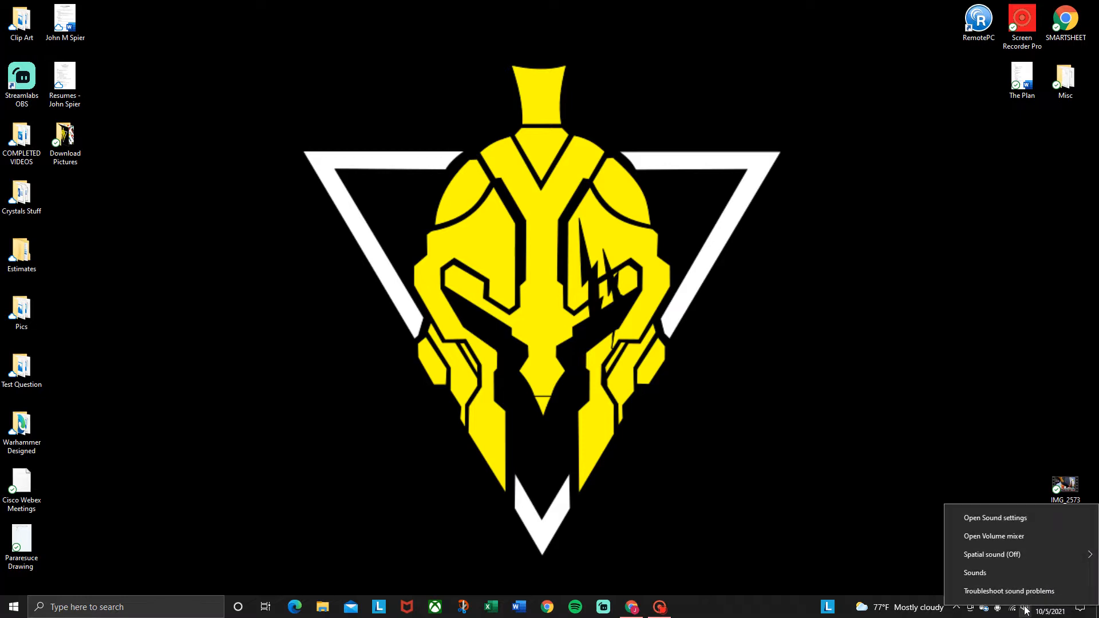
mouse_move(1034, 590)
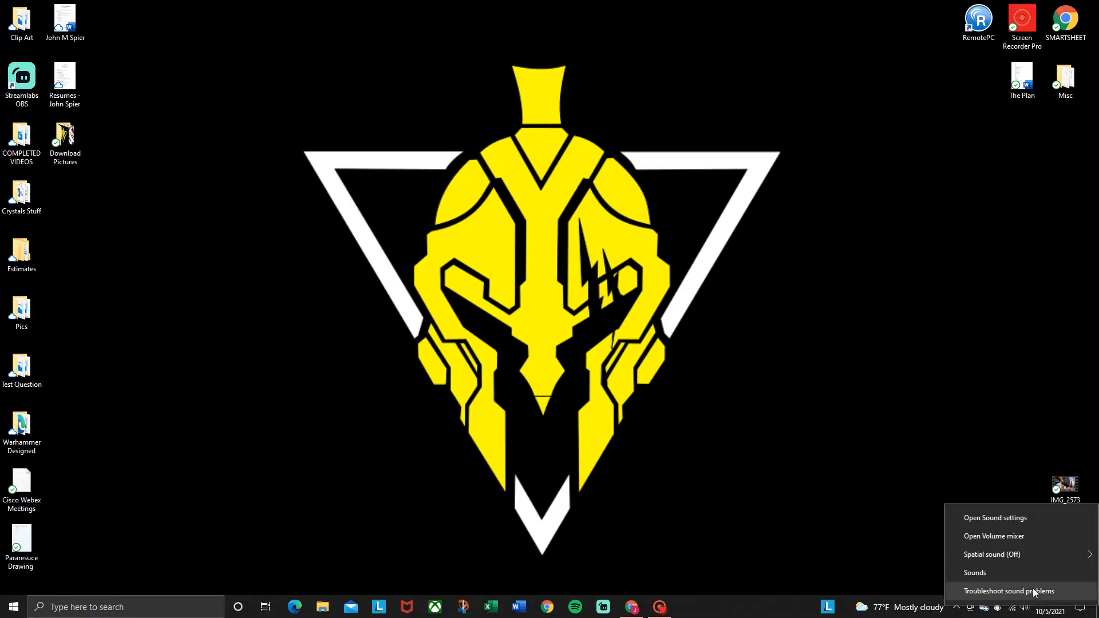
mouse_move(1005, 572)
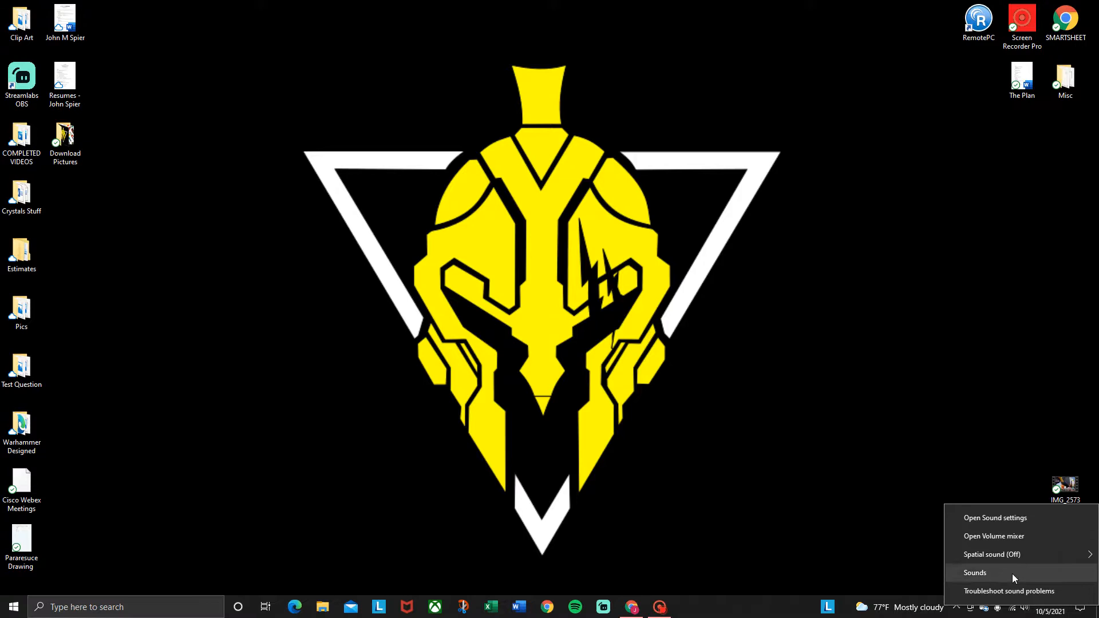
Show the Recording devices list with the ROCCAT microphone as default device
click(973, 572)
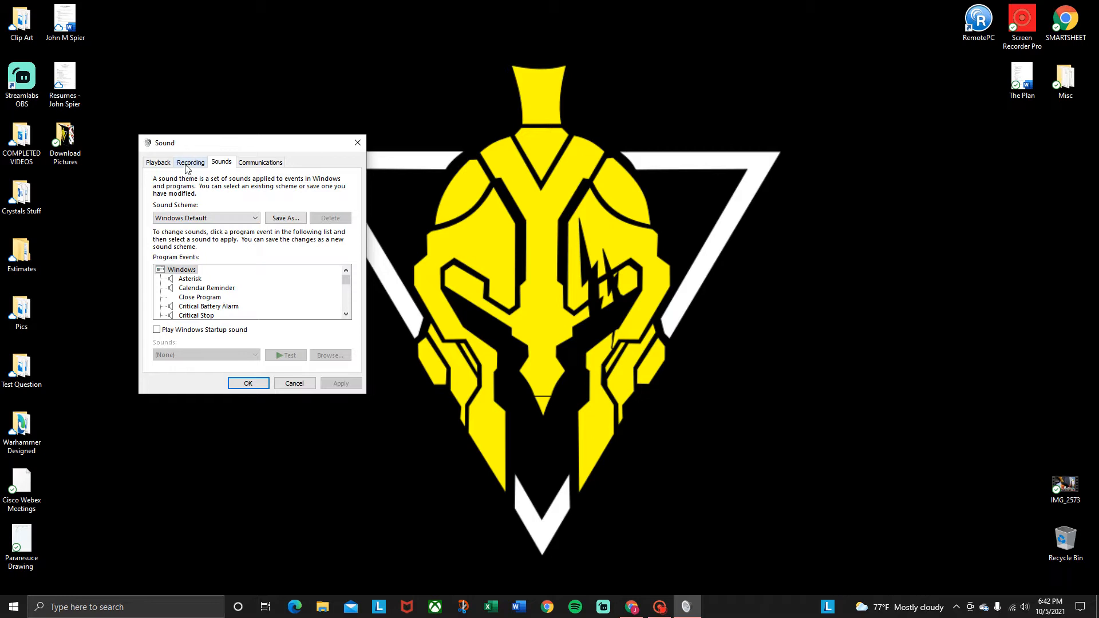
click(190, 163)
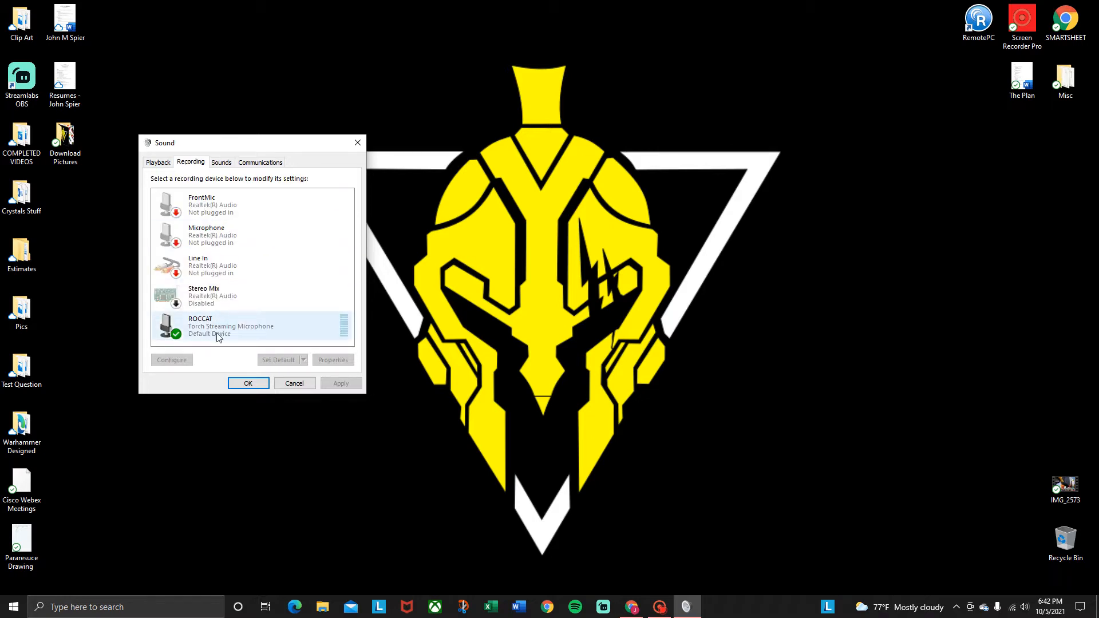
mouse_move(222, 327)
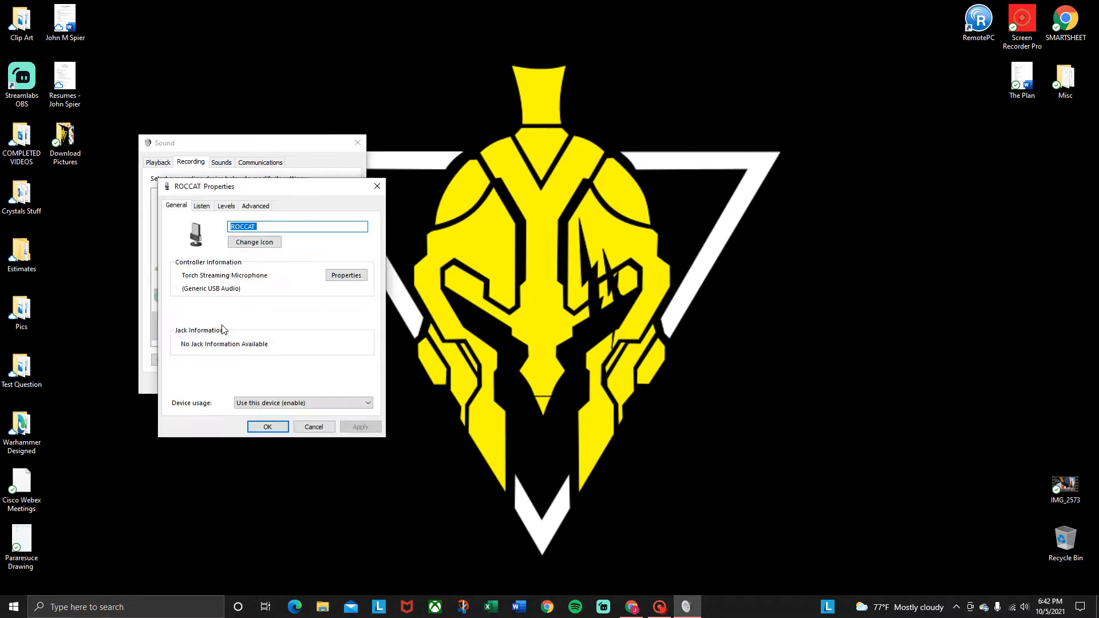
mouse_move(265, 307)
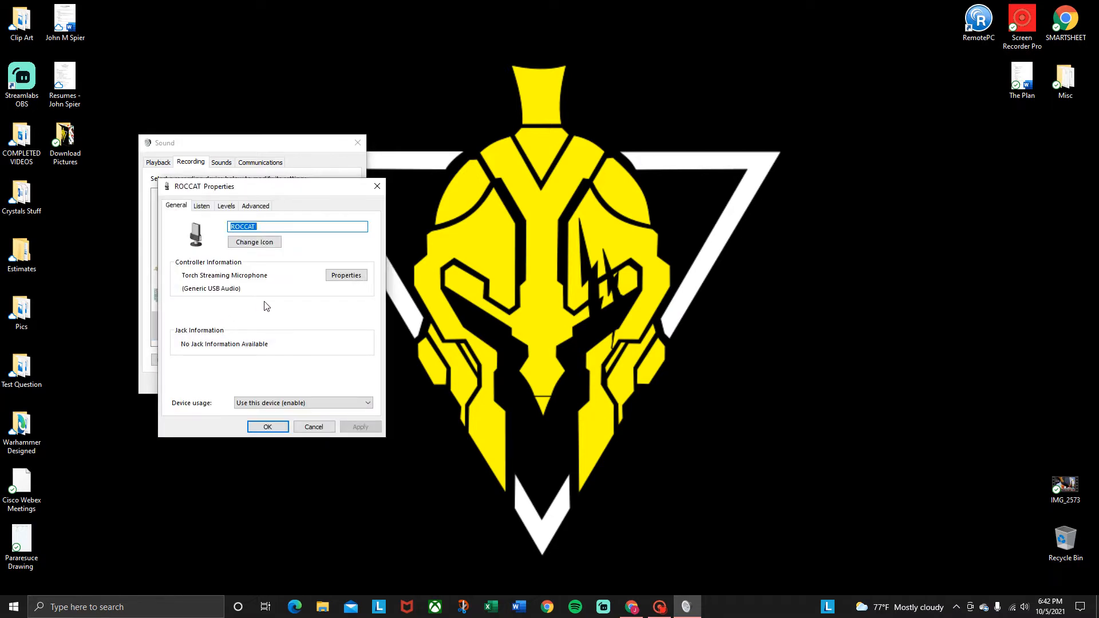
mouse_move(270, 306)
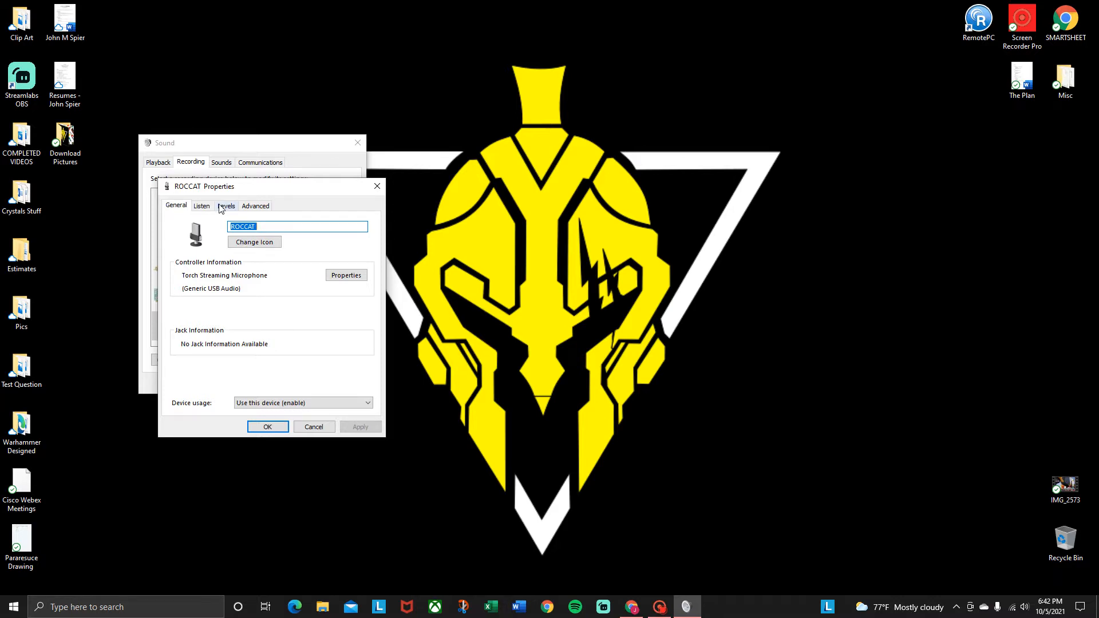
Turn on 'Listen to this device' for the ROCCAT microphone through Default Playback Device and confirm with OK
click(201, 206)
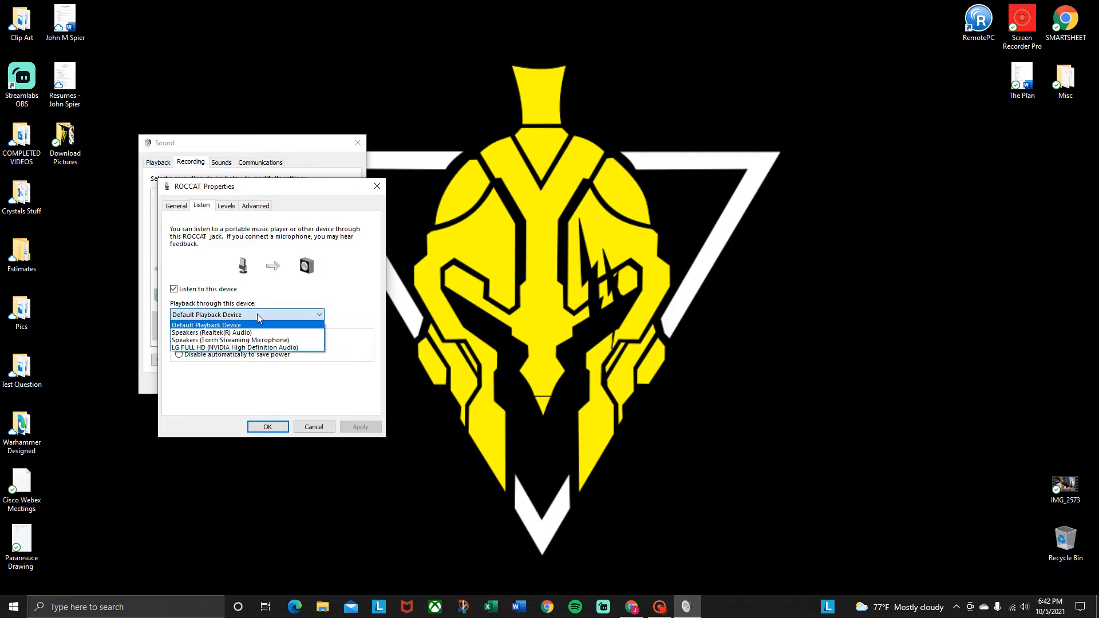
mouse_move(234, 332)
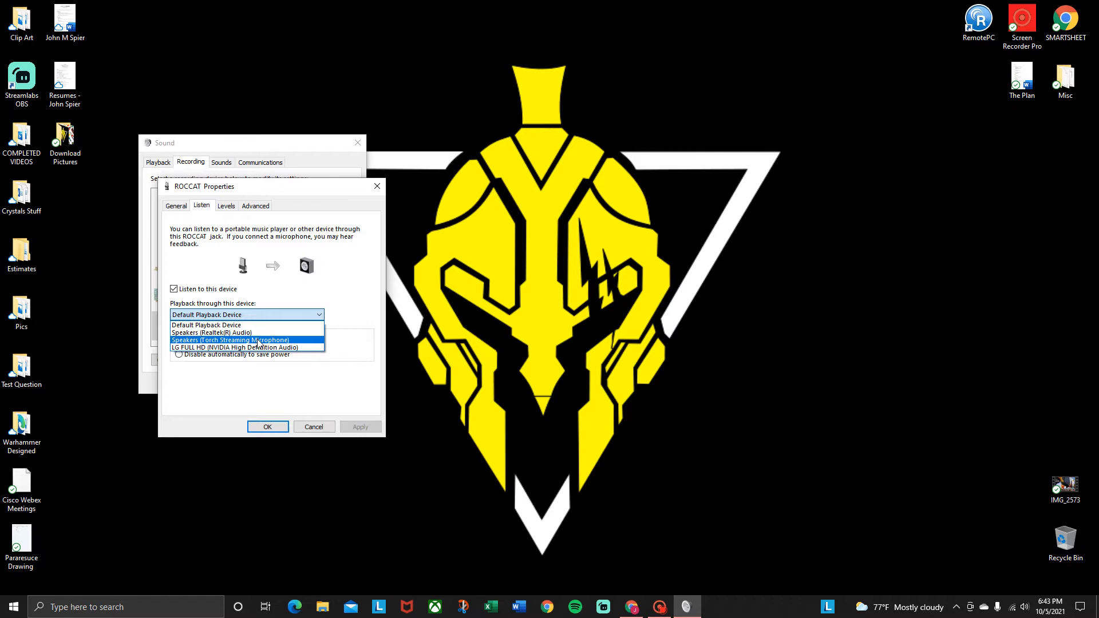
click(206, 325)
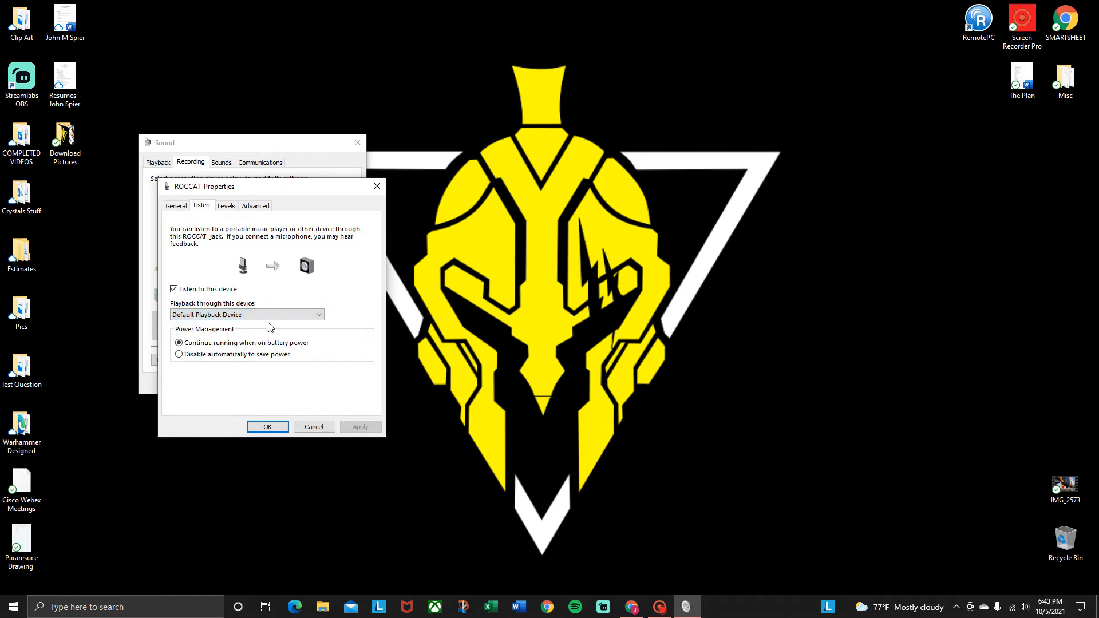
click(268, 425)
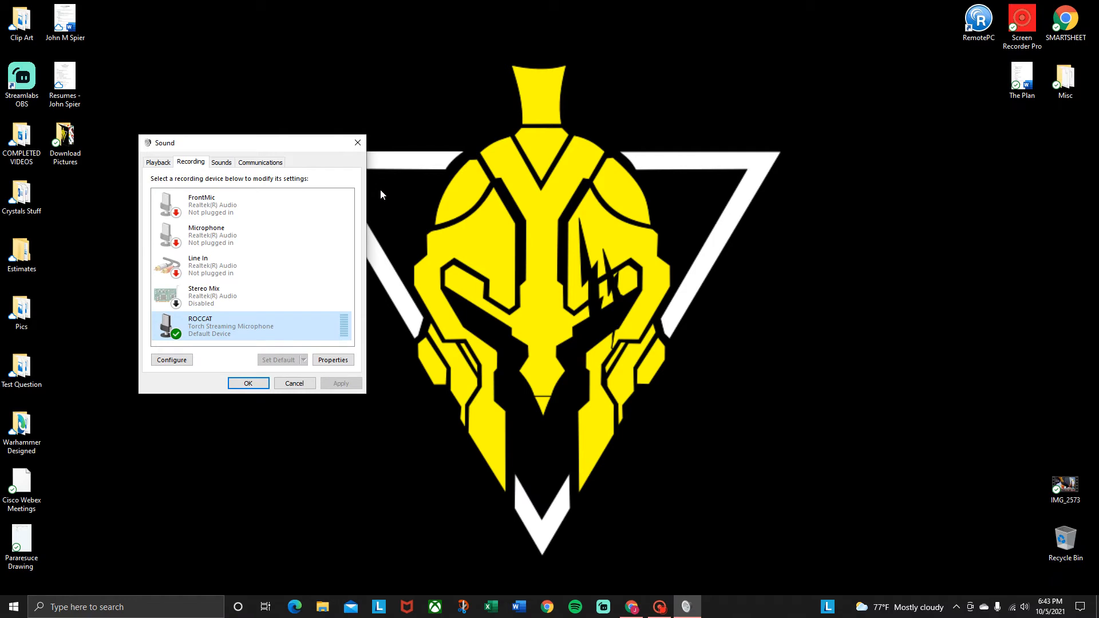
mouse_move(373, 160)
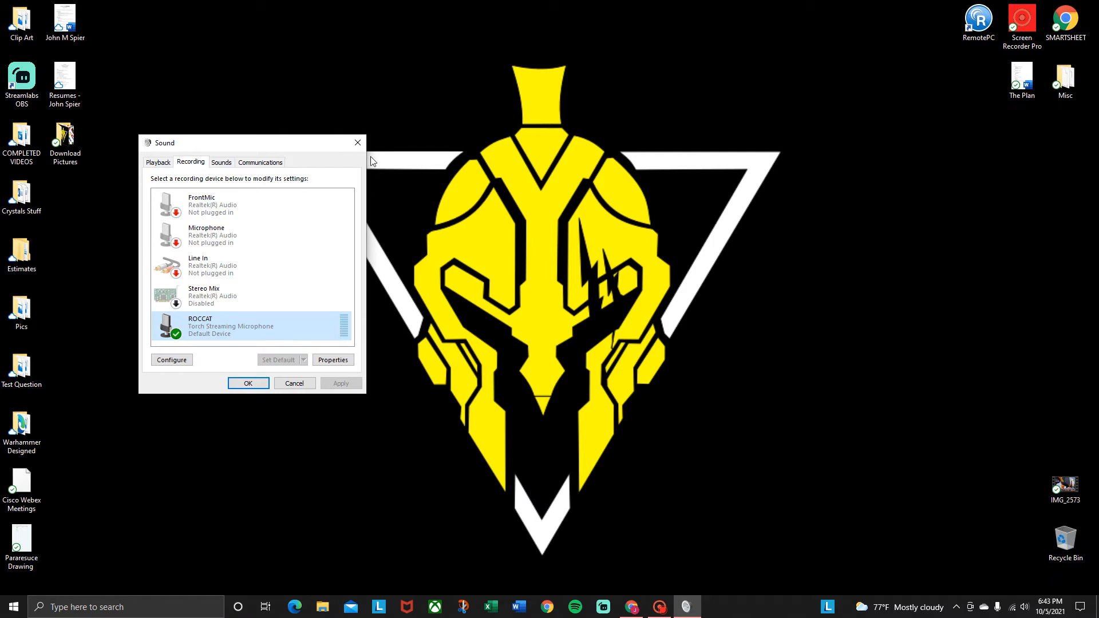
mouse_move(357, 142)
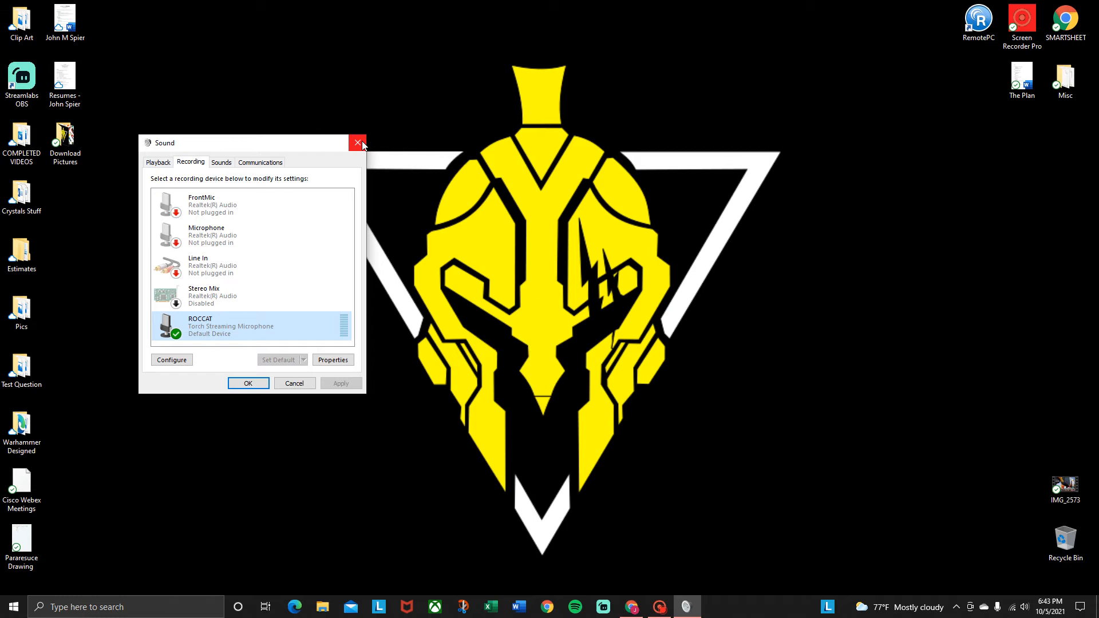
mouse_move(358, 142)
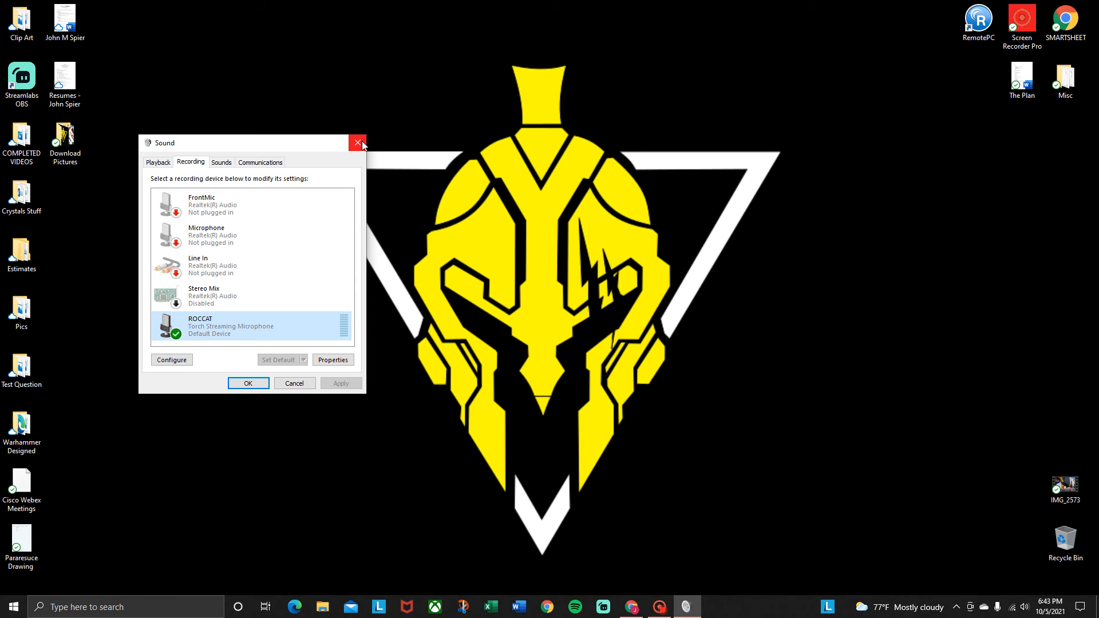
mouse_move(363, 144)
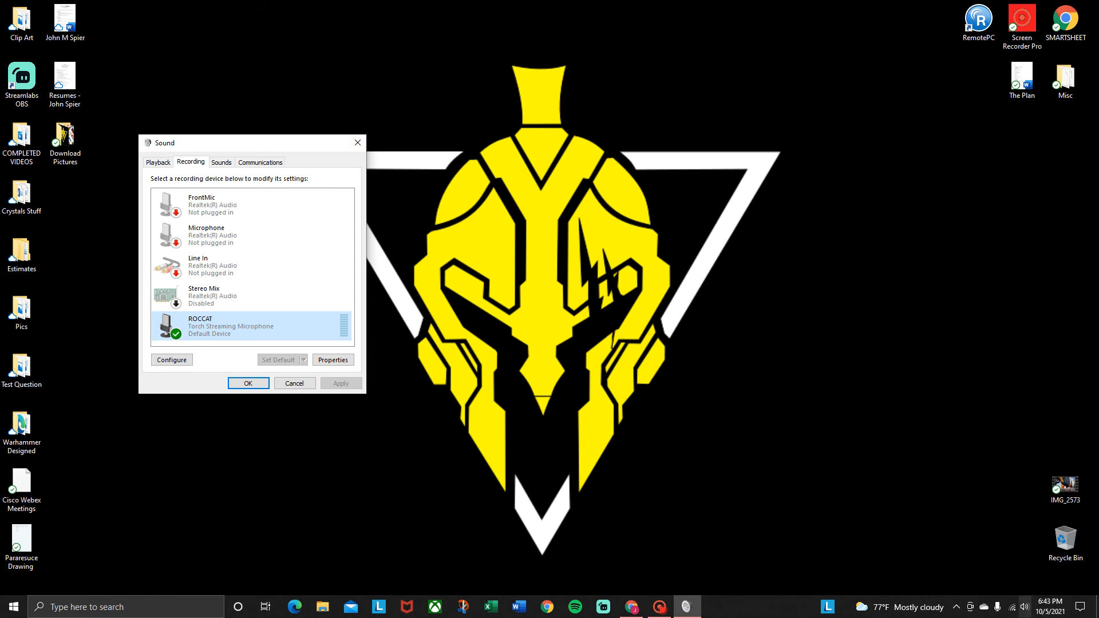